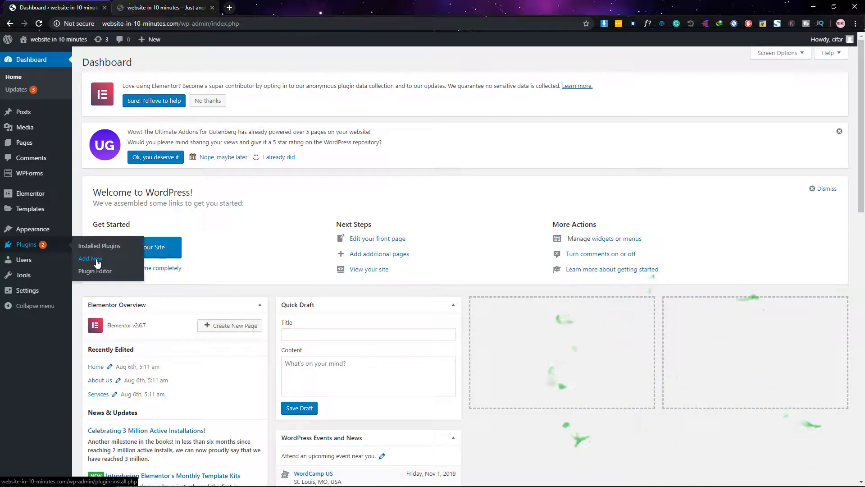
Search the Add New plugin directory for 'wp reset' so WP Reset appears in the results.
left_click(89, 258)
type("wp reset")
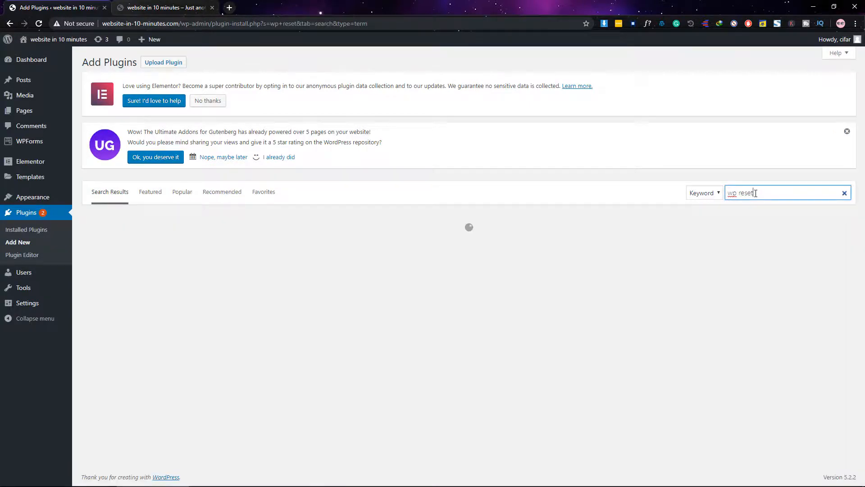
mouse_move(714, 187)
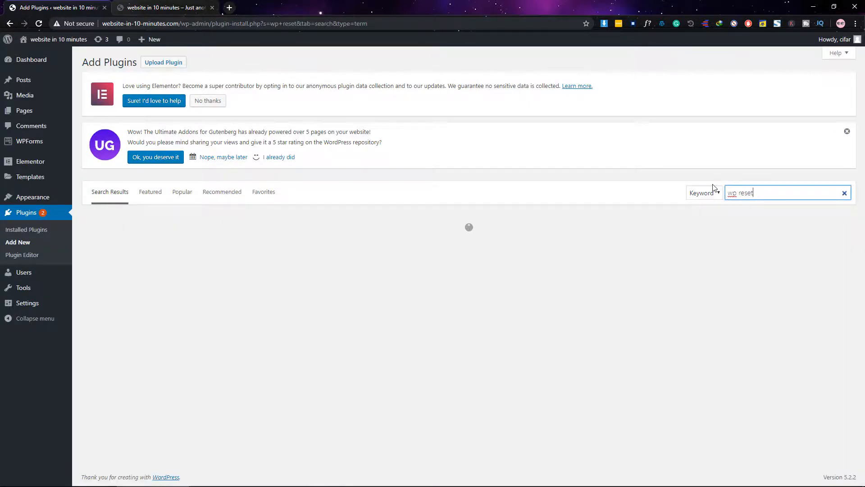
key("Return")
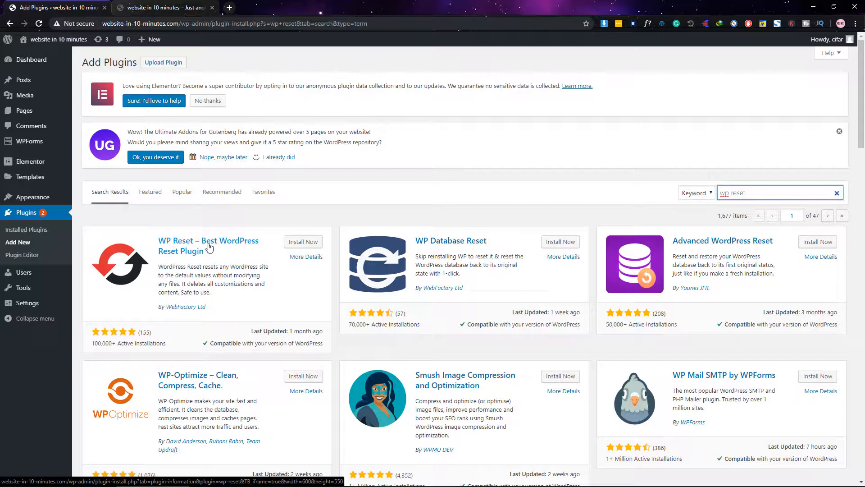
mouse_move(243, 283)
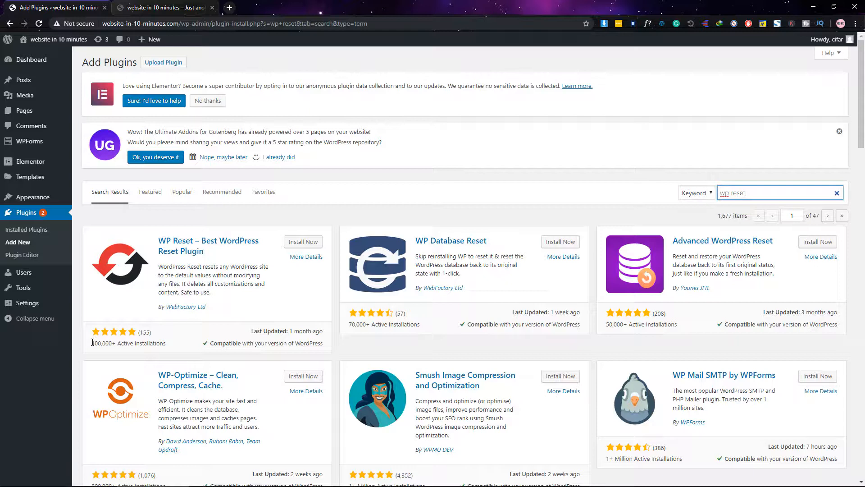
double_click(104, 343)
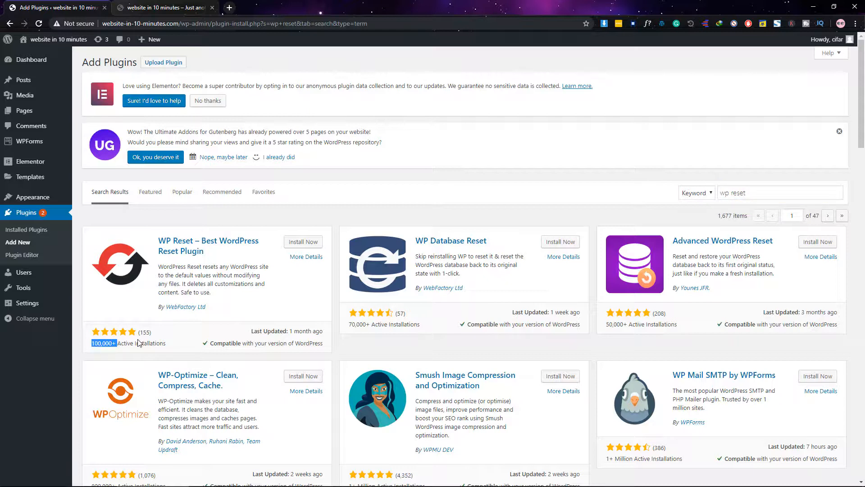
Install and activate the WP Reset plugin from the search results.
left_click(303, 242)
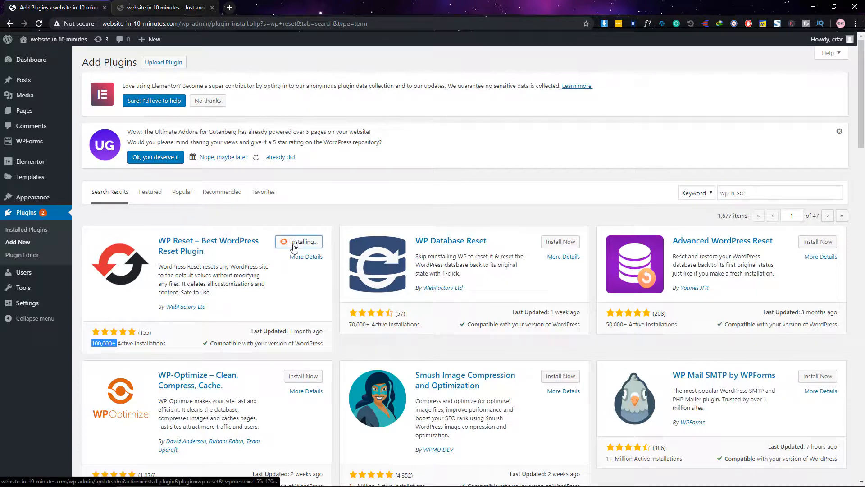
mouse_move(298, 275)
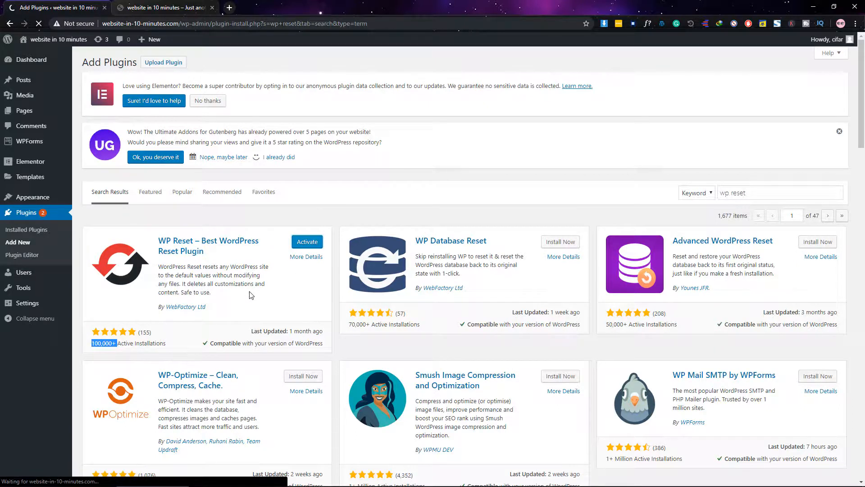
left_click(306, 242)
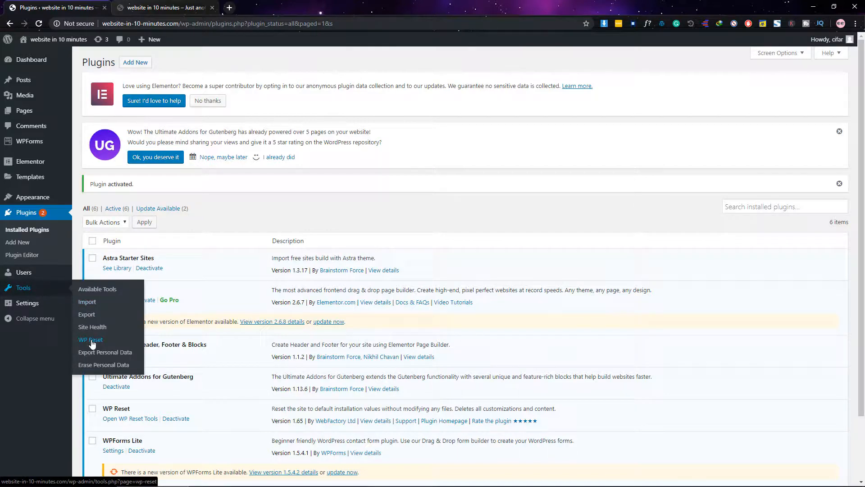
On the Tools > WP Reset page, untick 'Reactivate WP Reset plugin' under post-reset actions.
left_click(90, 340)
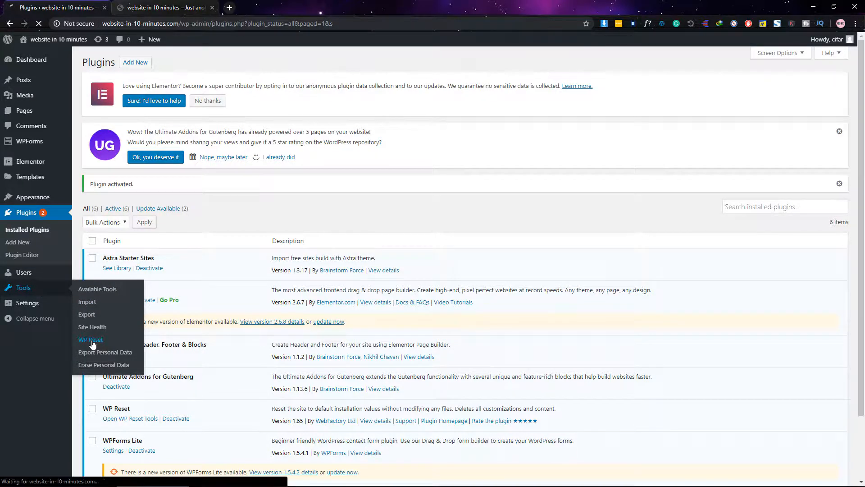
left_click(90, 340)
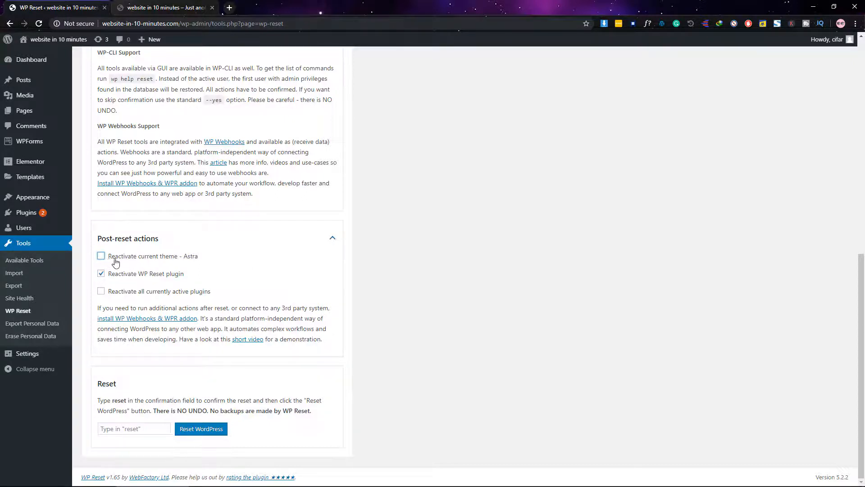
mouse_move(169, 261)
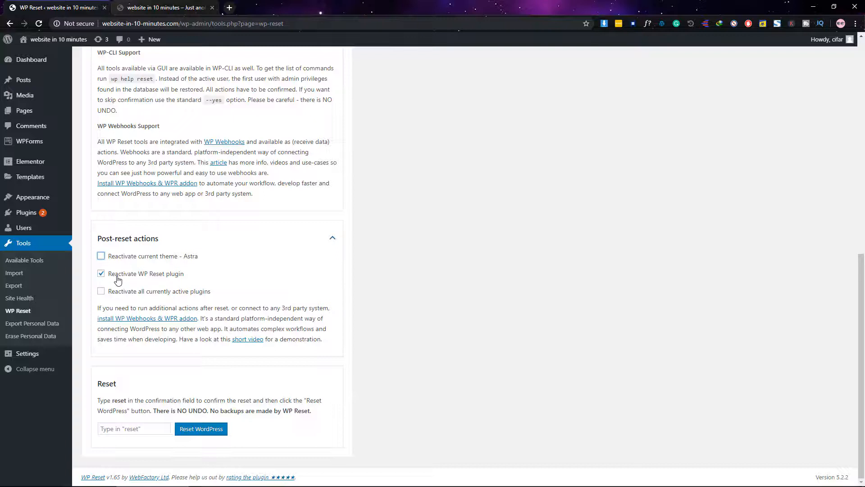
left_click(101, 273)
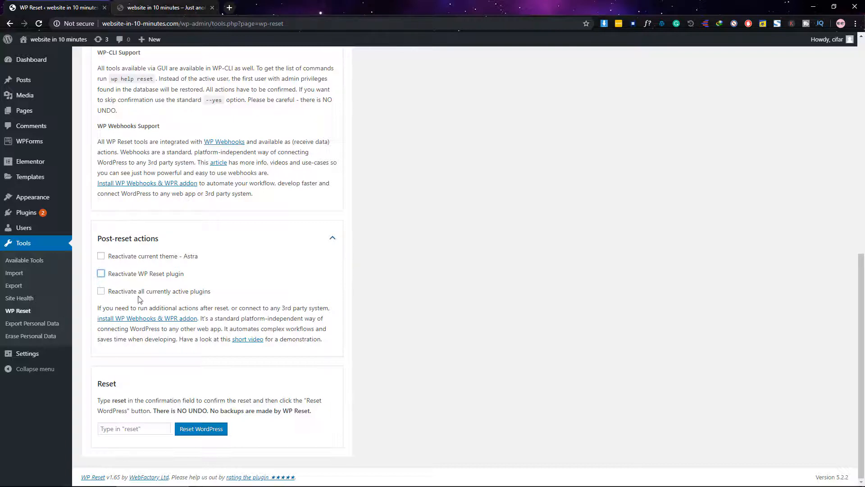
mouse_move(212, 296)
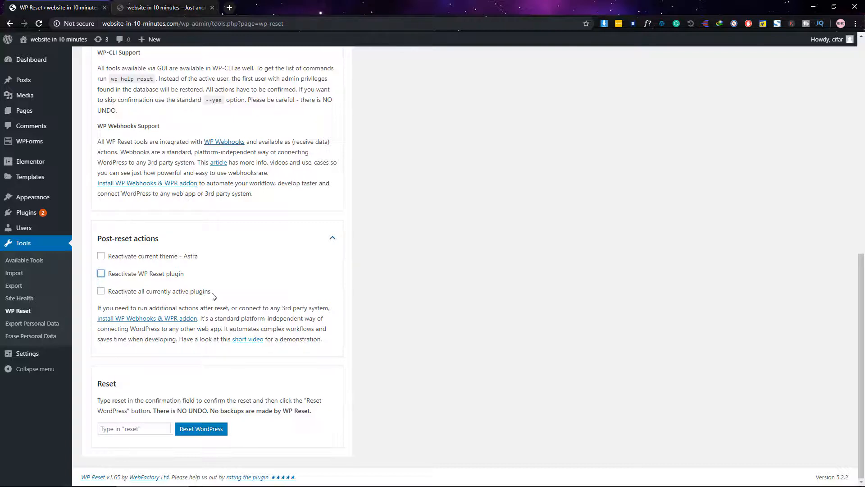
mouse_move(171, 299)
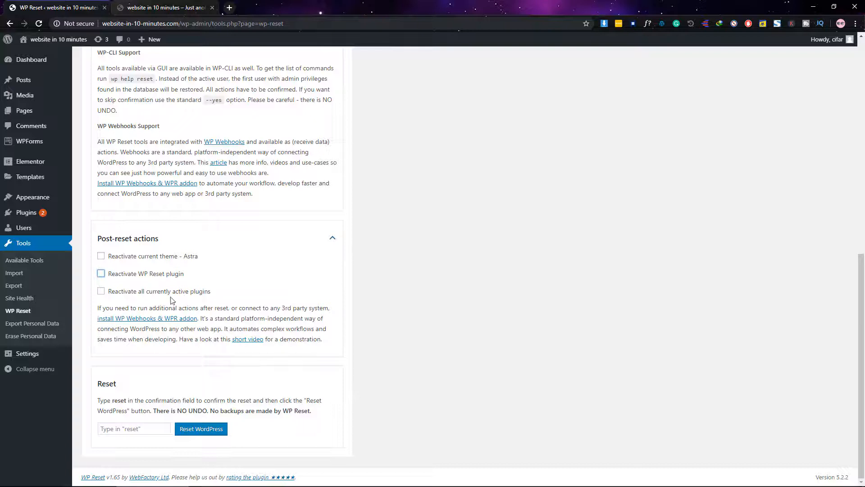
mouse_move(138, 299)
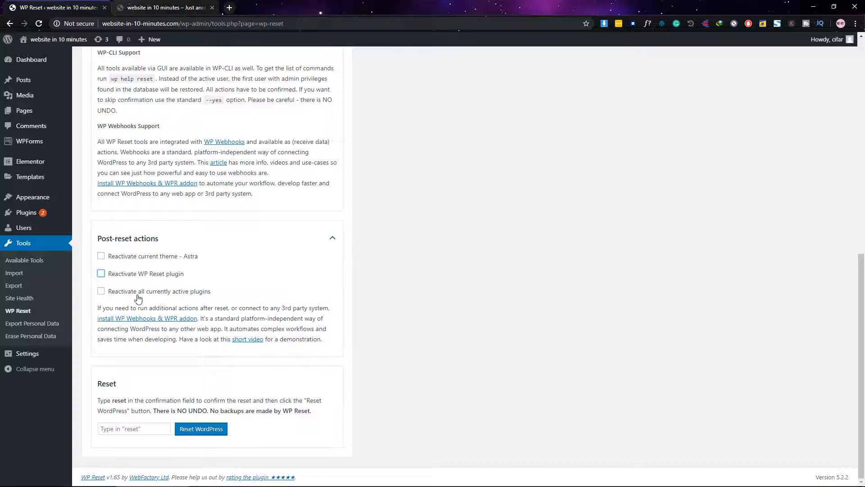
mouse_move(111, 261)
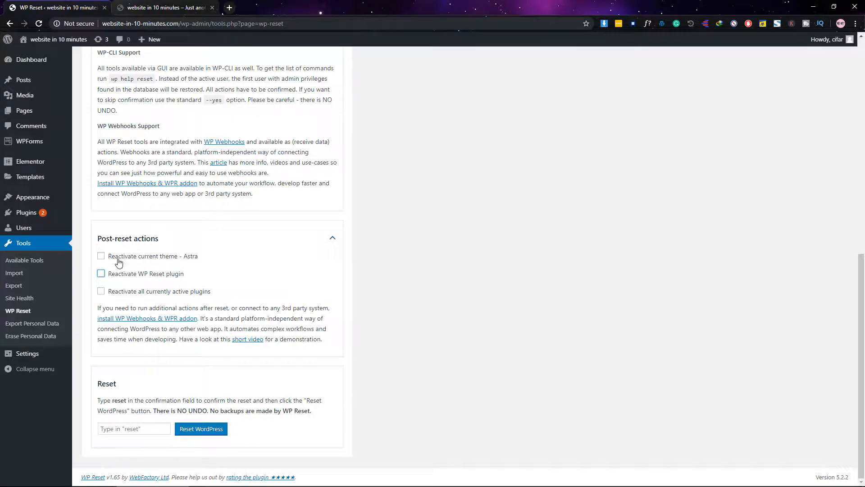
mouse_move(169, 359)
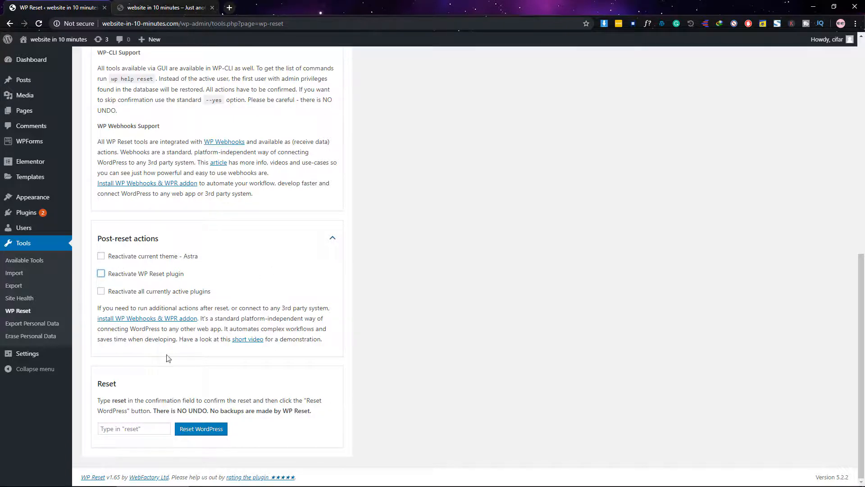
Enter 'reset' as the confirmation word and confirm Reset WordPress in the warning dialog.
left_click(134, 429)
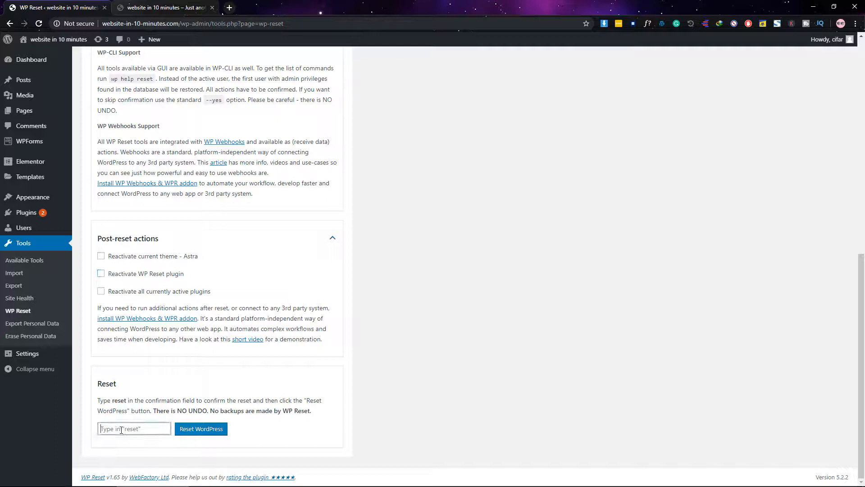
type("reset")
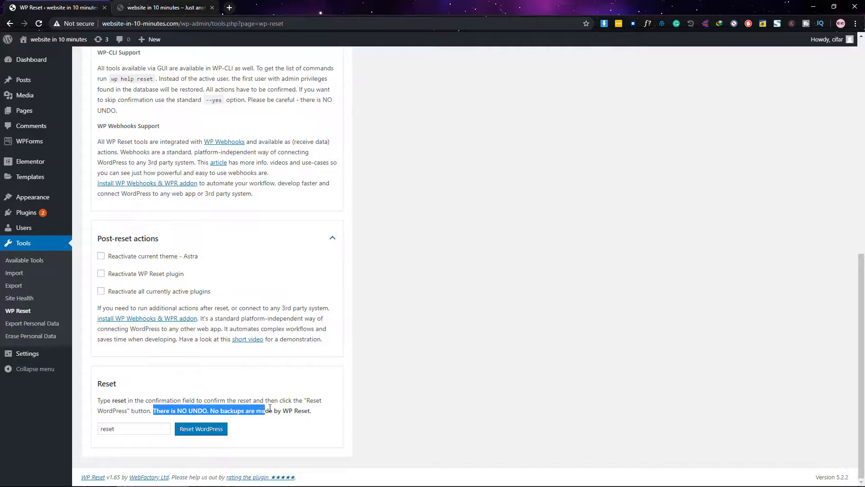
left_click(286, 421)
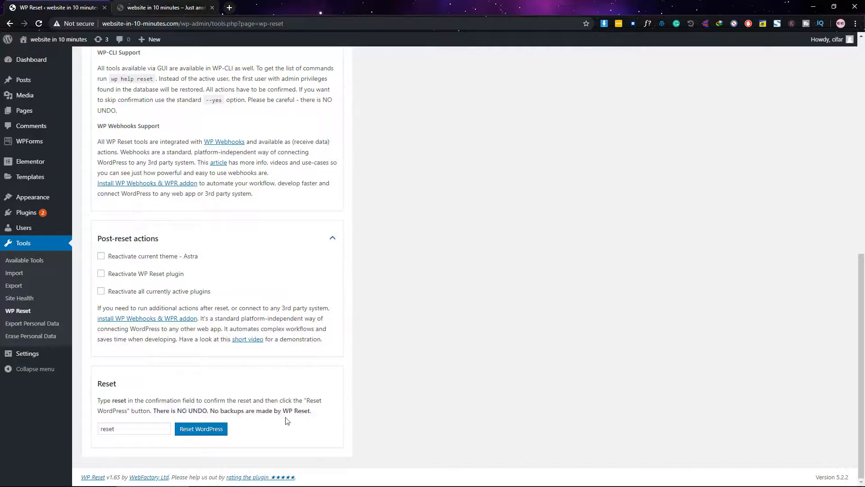
left_click(133, 428)
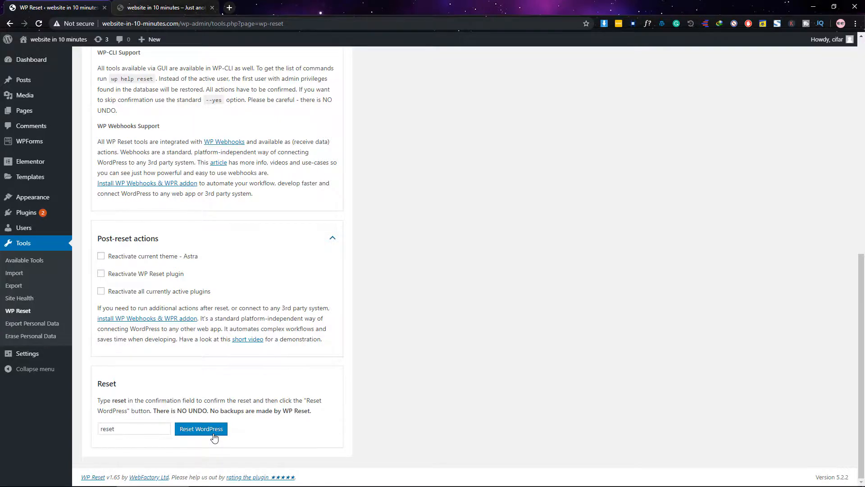
left_click(201, 429)
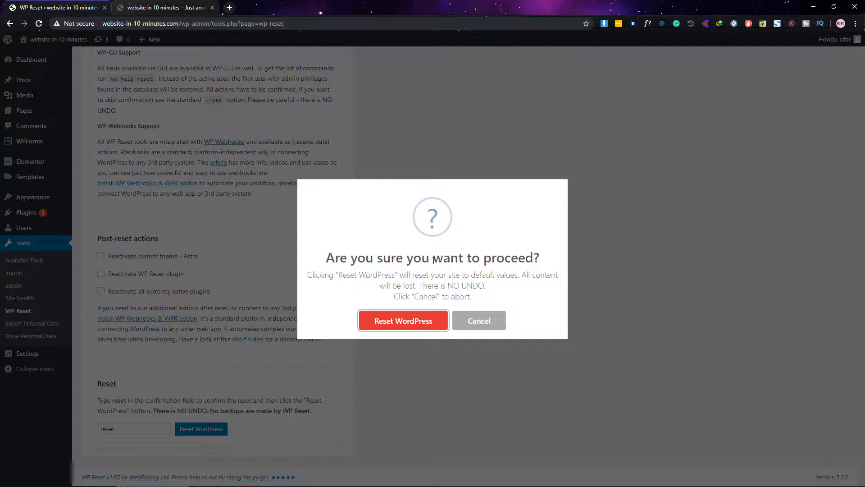
mouse_move(392, 321)
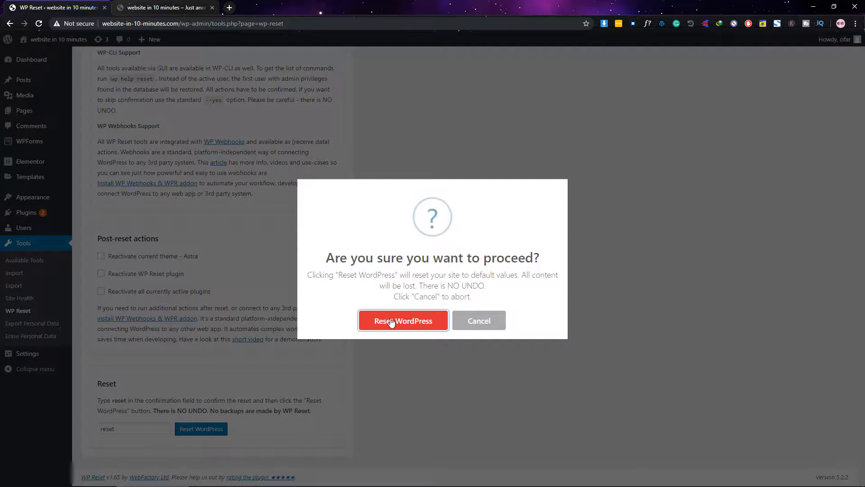
left_click(403, 320)
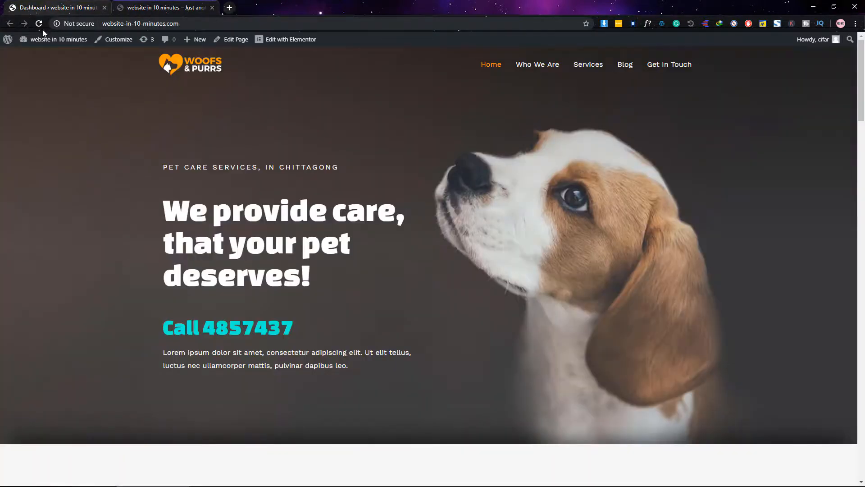
Reload the site front page to show the default layout with the Hello world post.
left_click(38, 24)
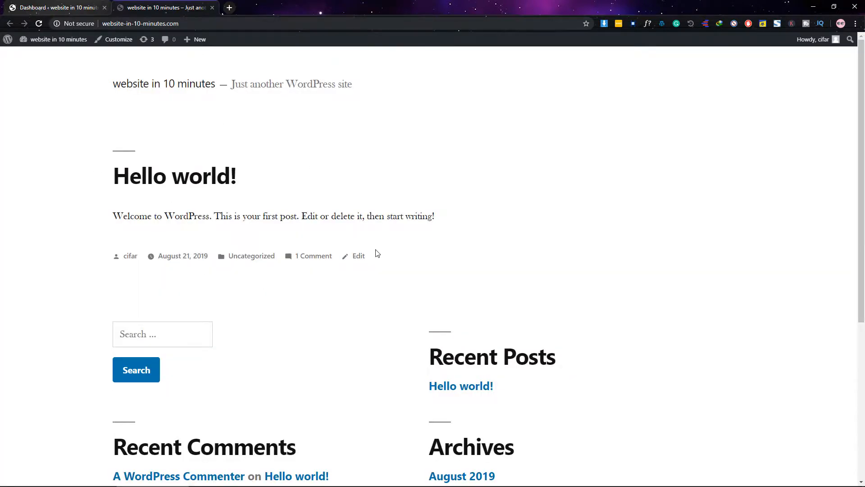
scroll("down", 3)
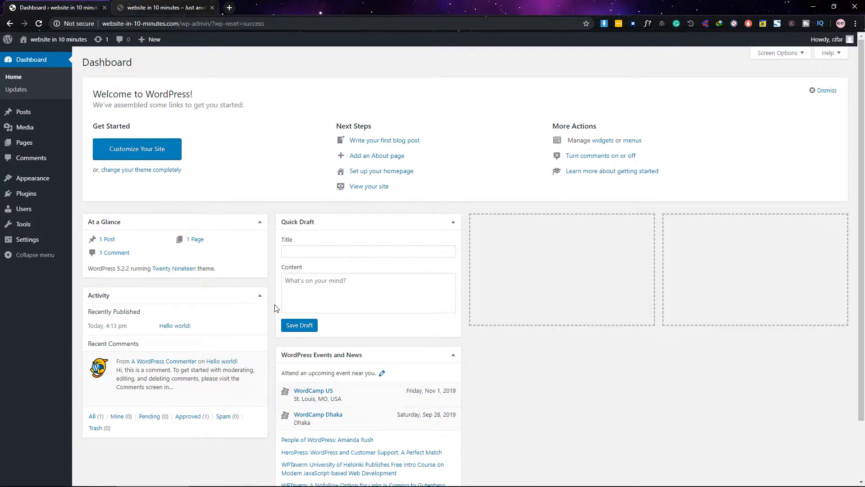
mouse_move(30, 342)
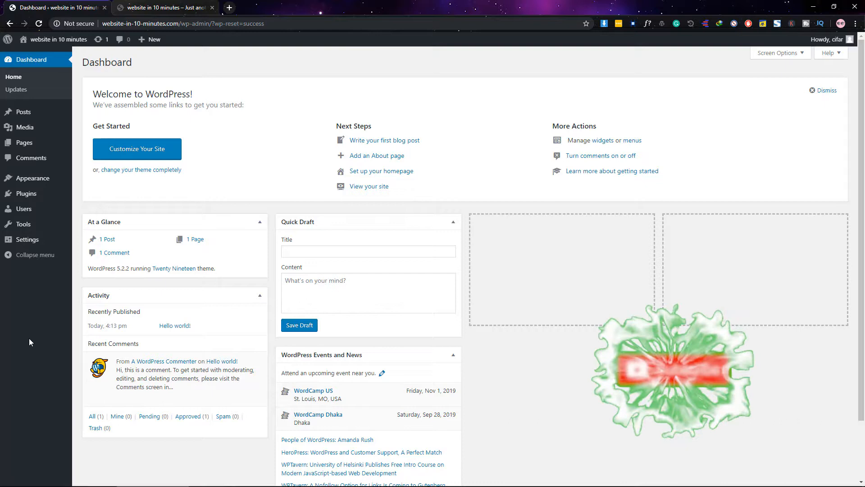
left_click(660, 371)
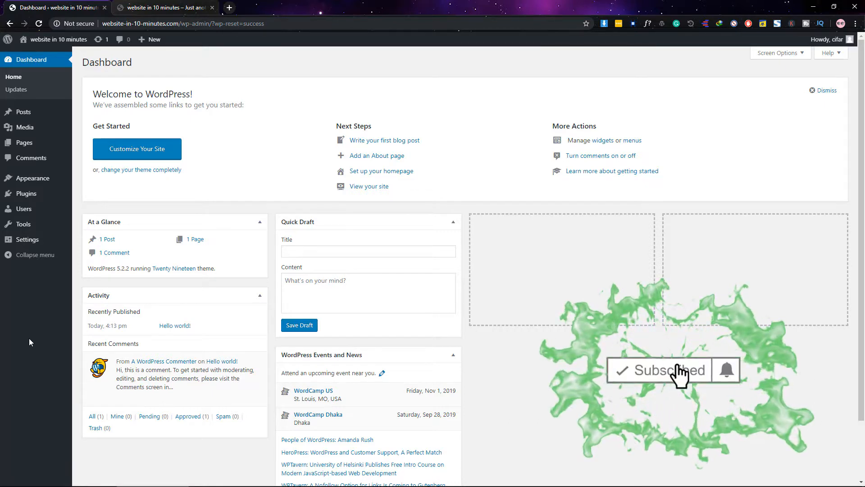